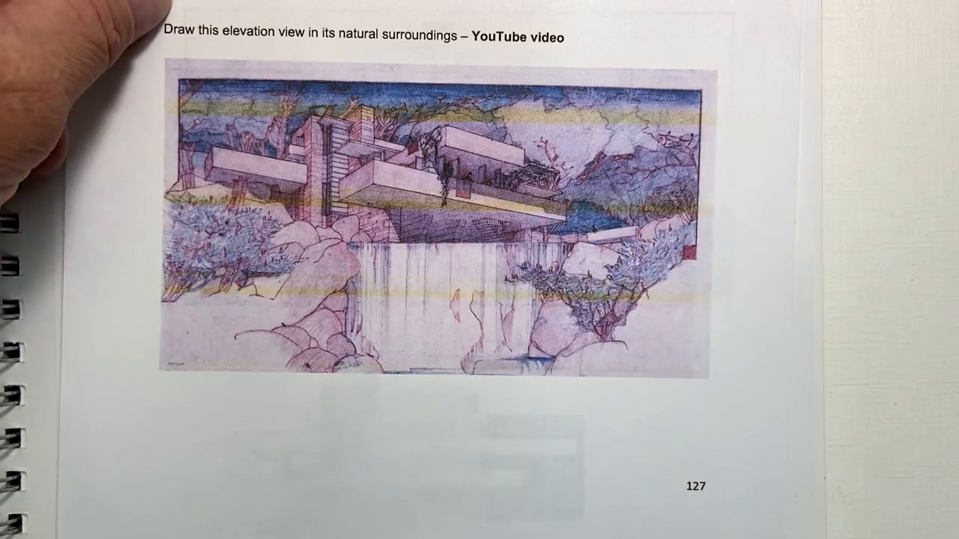
scroll("down", 3)
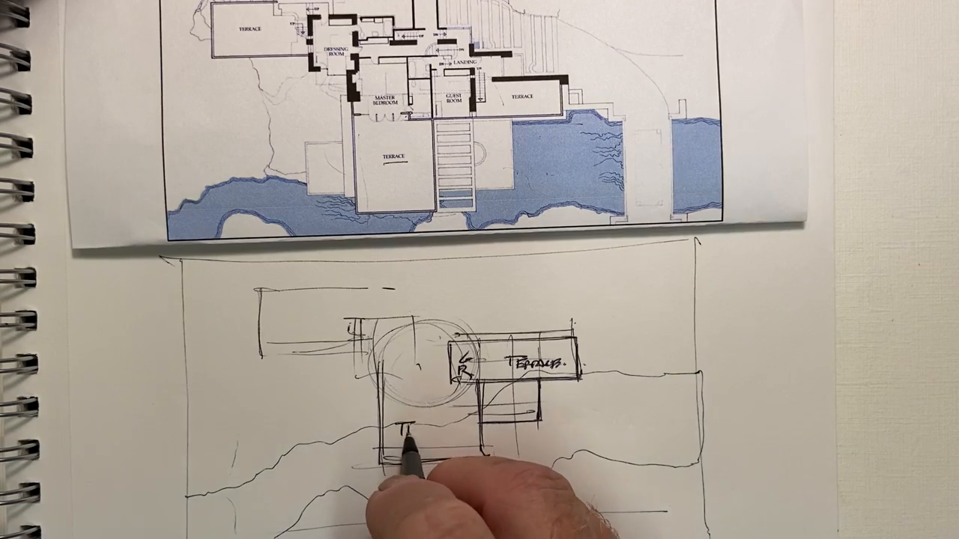
type("TERR")
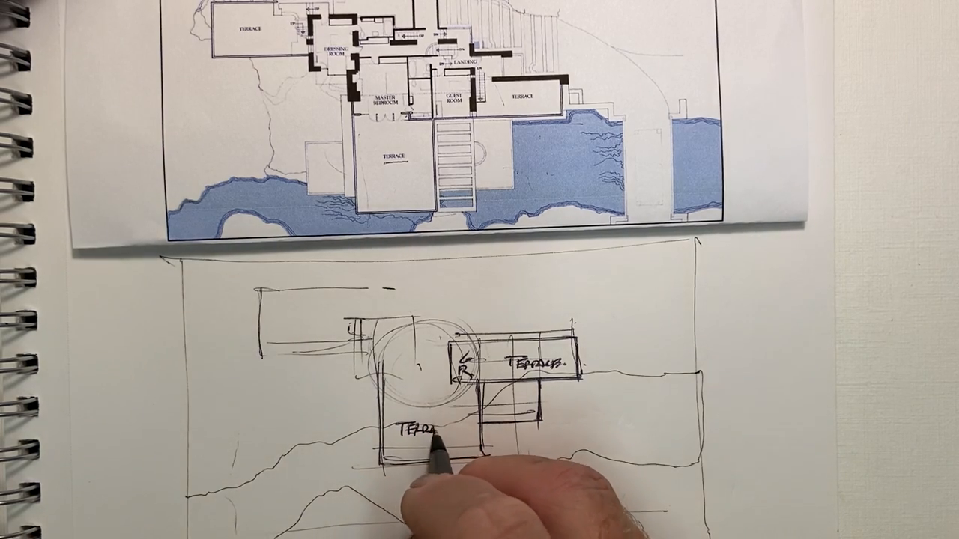